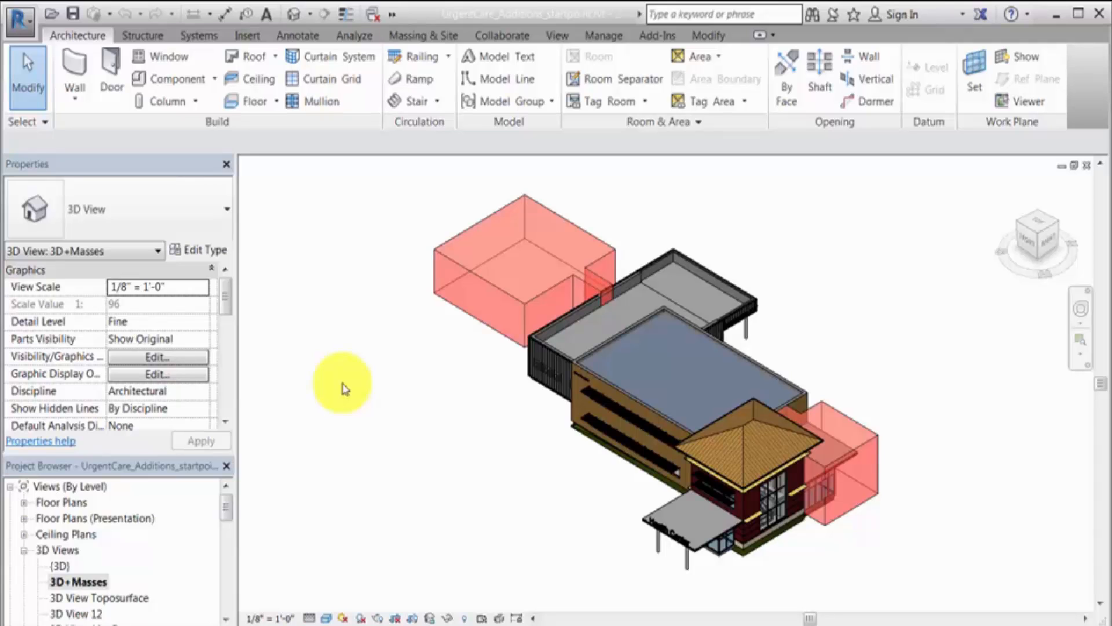
Step: Switch to the default {3D} view from the Project Browser
double_click(60, 565)
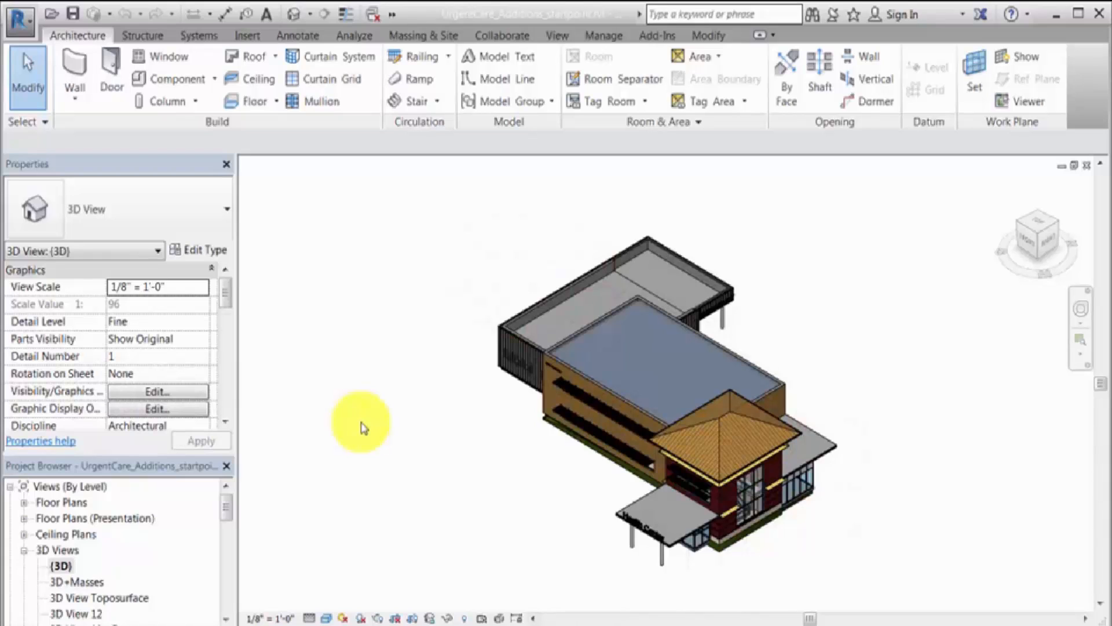
mouse_move(423, 35)
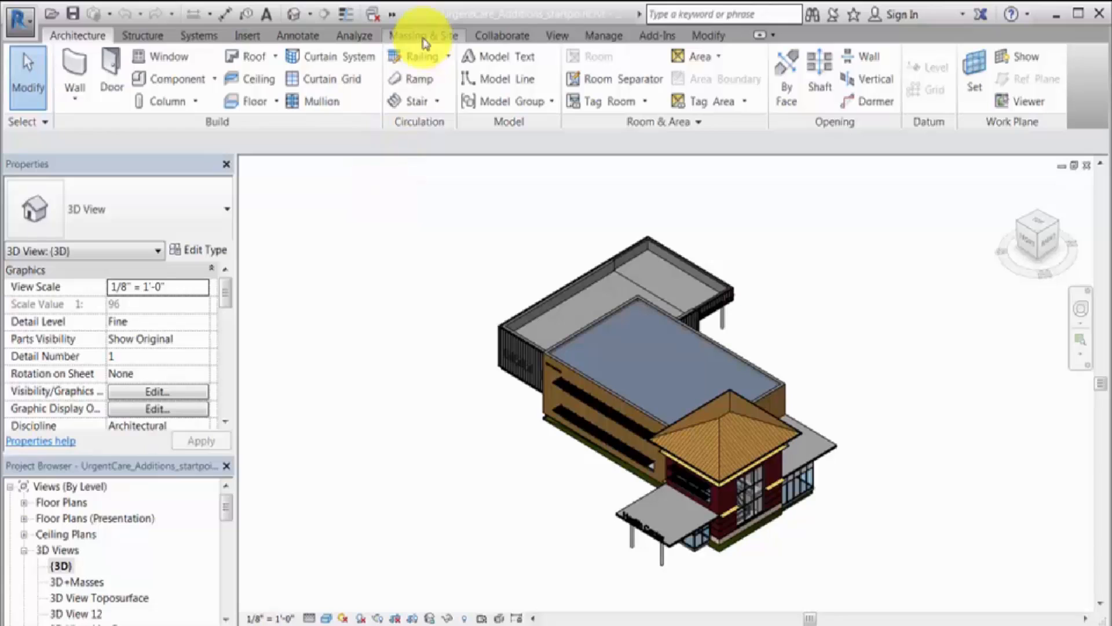
Step: Set the view's mass display to Show Mass Form and Floors from Massing & Site
left_click(423, 34)
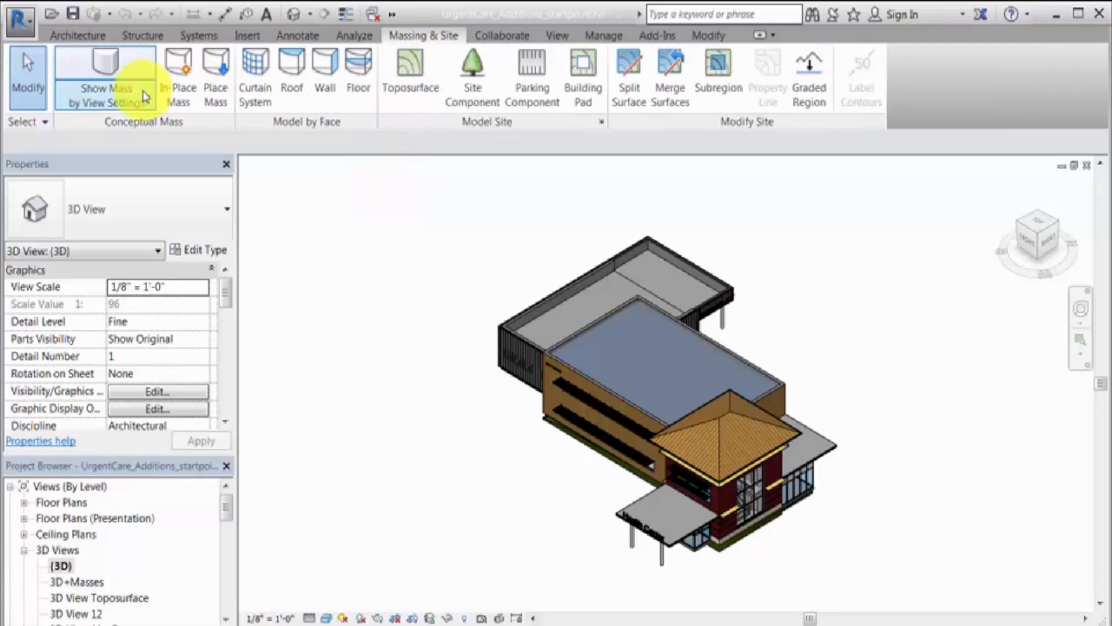
left_click(106, 78)
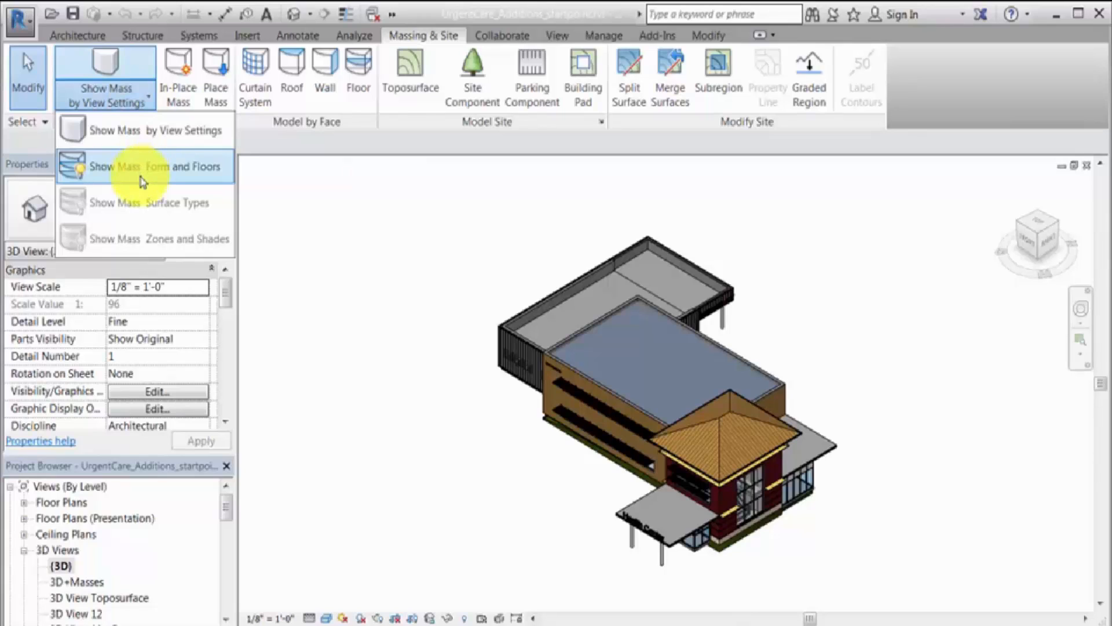
left_click(141, 166)
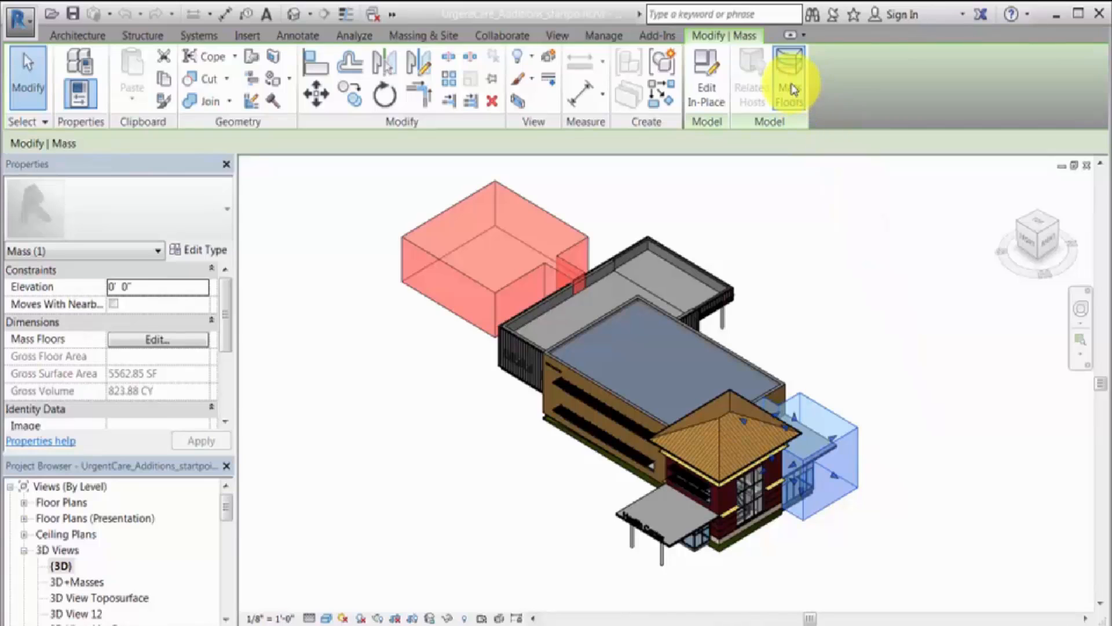
Step: Add mass floors at GROUND FLOOR and SECOND FLOOR to the front mass, then floors to the left mass
left_click(789, 77)
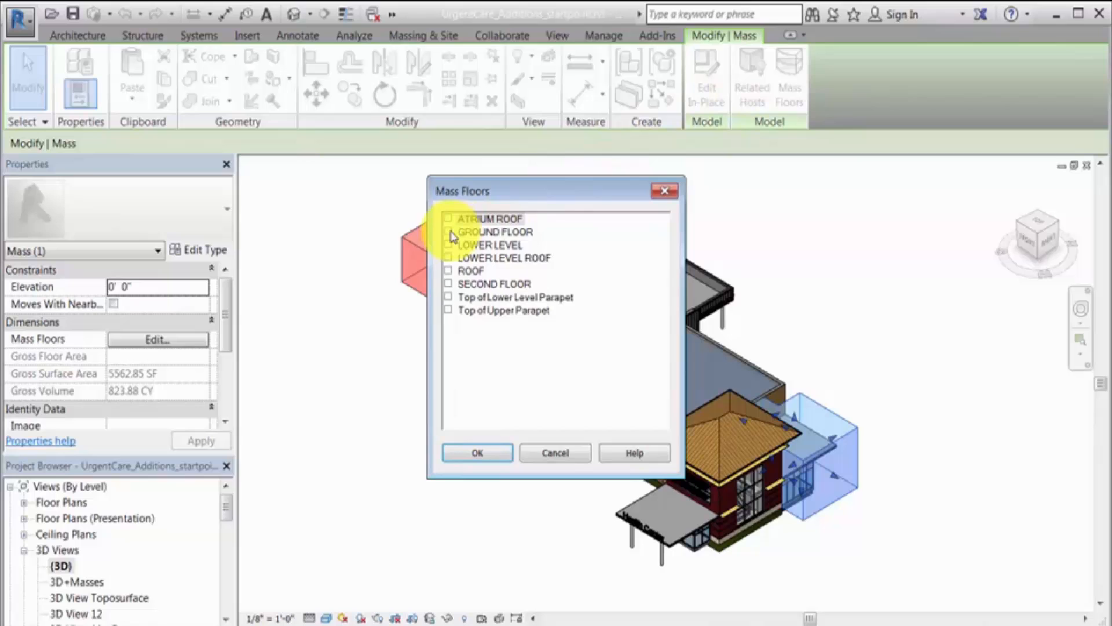
left_click(448, 283)
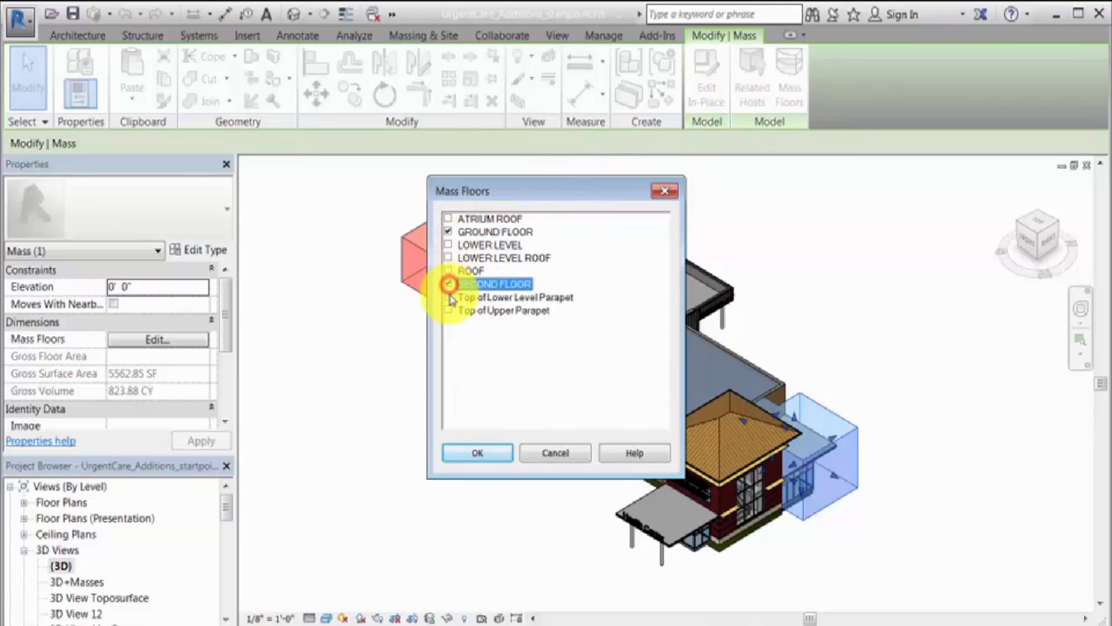
left_click(476, 453)
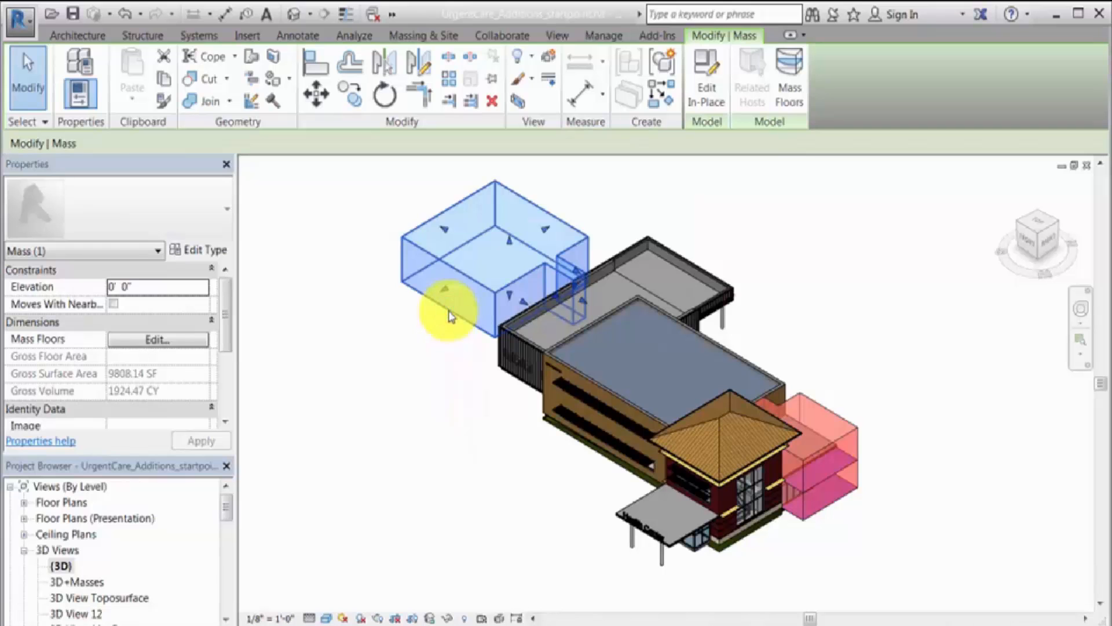
left_click(788, 76)
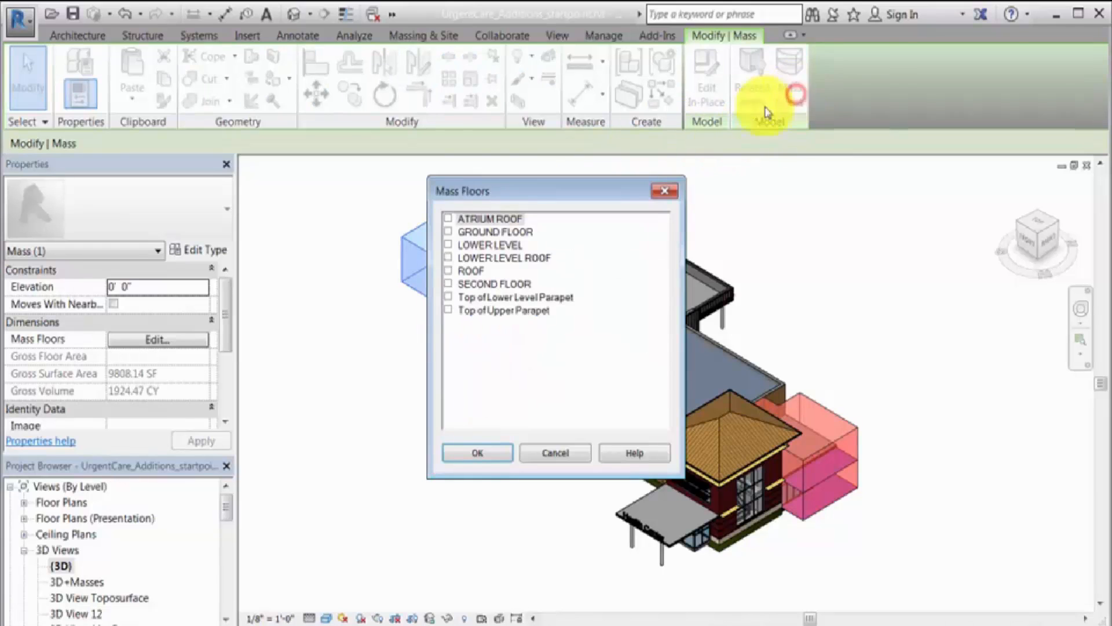
left_click(555, 453)
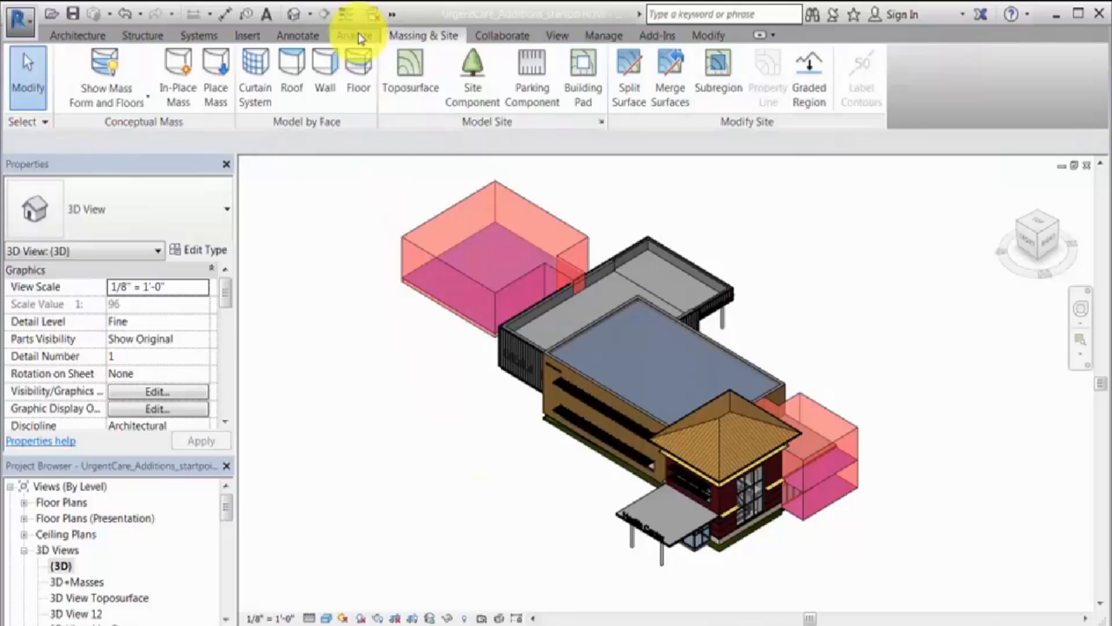
Step: Set Energy Settings mode to Use Conceptual Masses and Building Elements and confirm
left_click(354, 35)
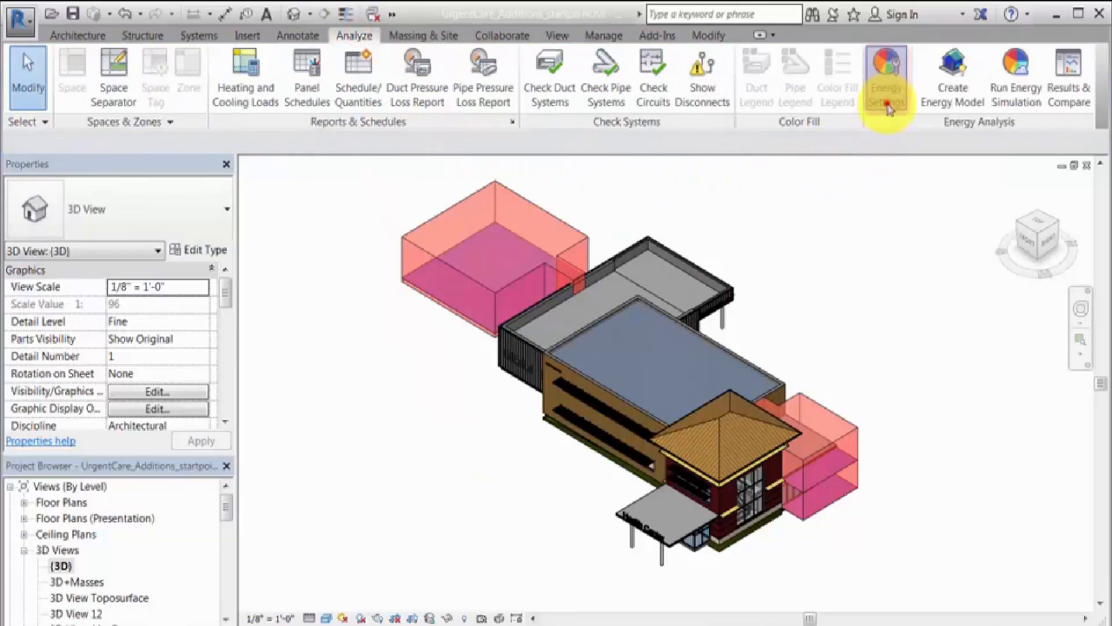
left_click(885, 74)
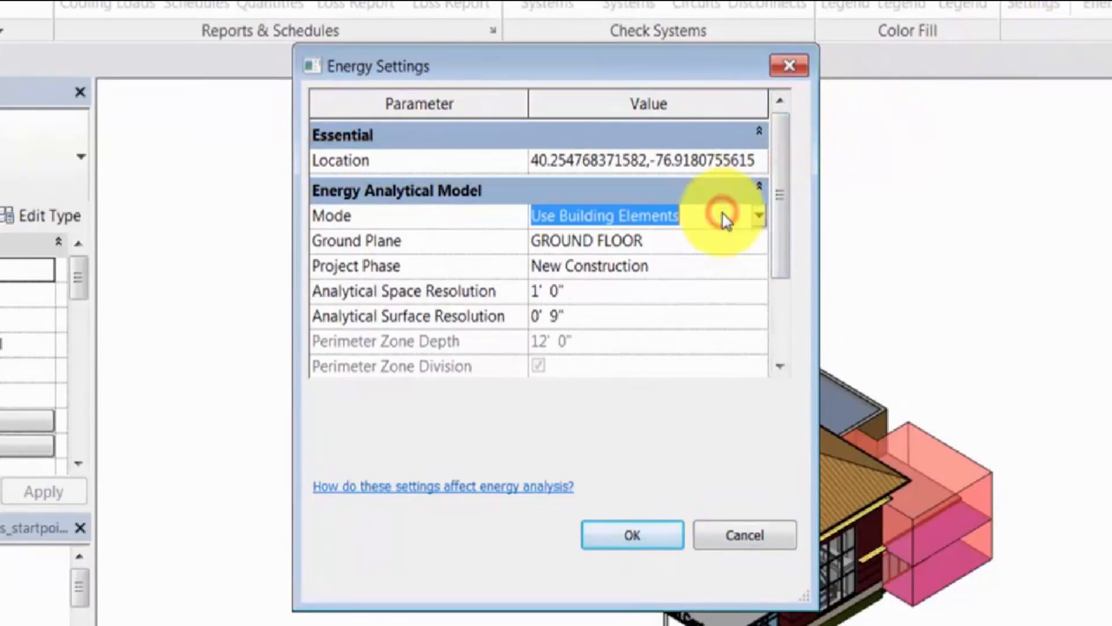
left_click(760, 216)
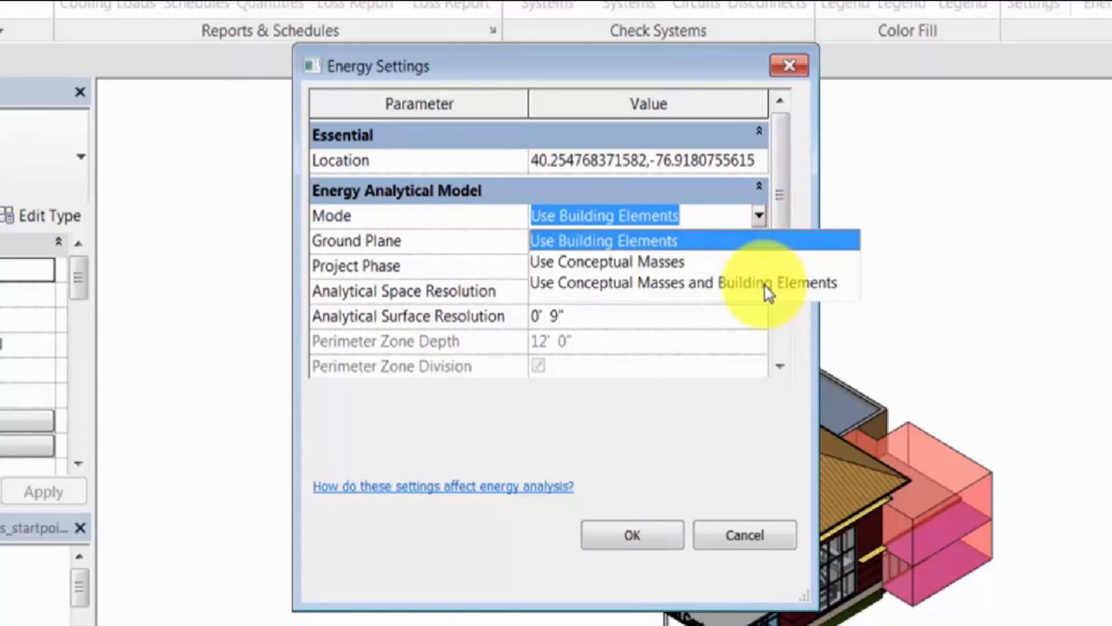
left_click(685, 283)
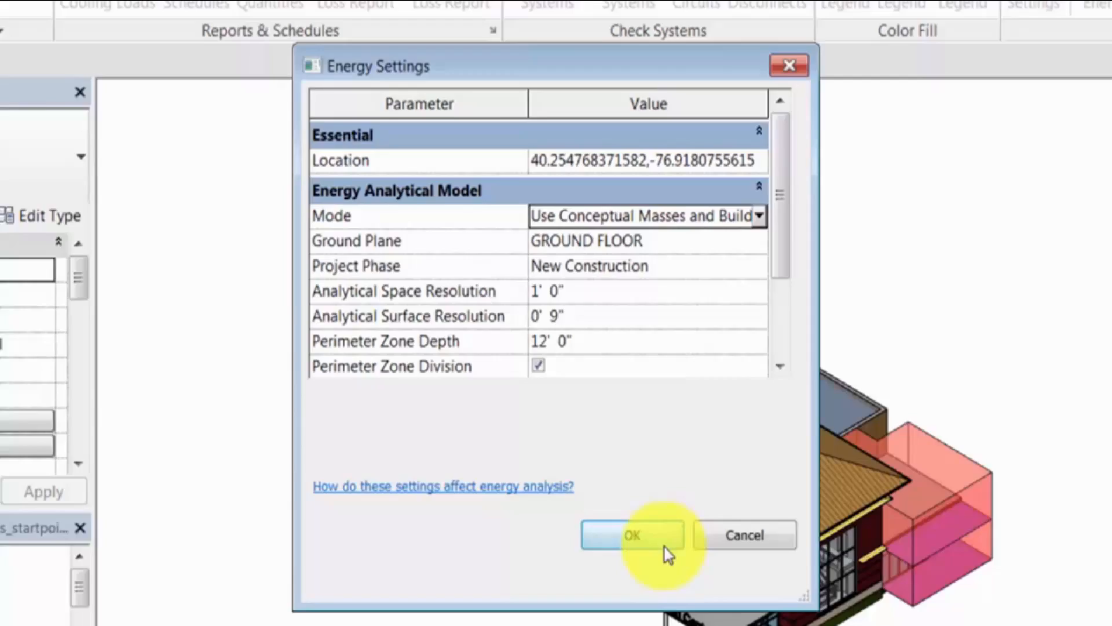
left_click(631, 535)
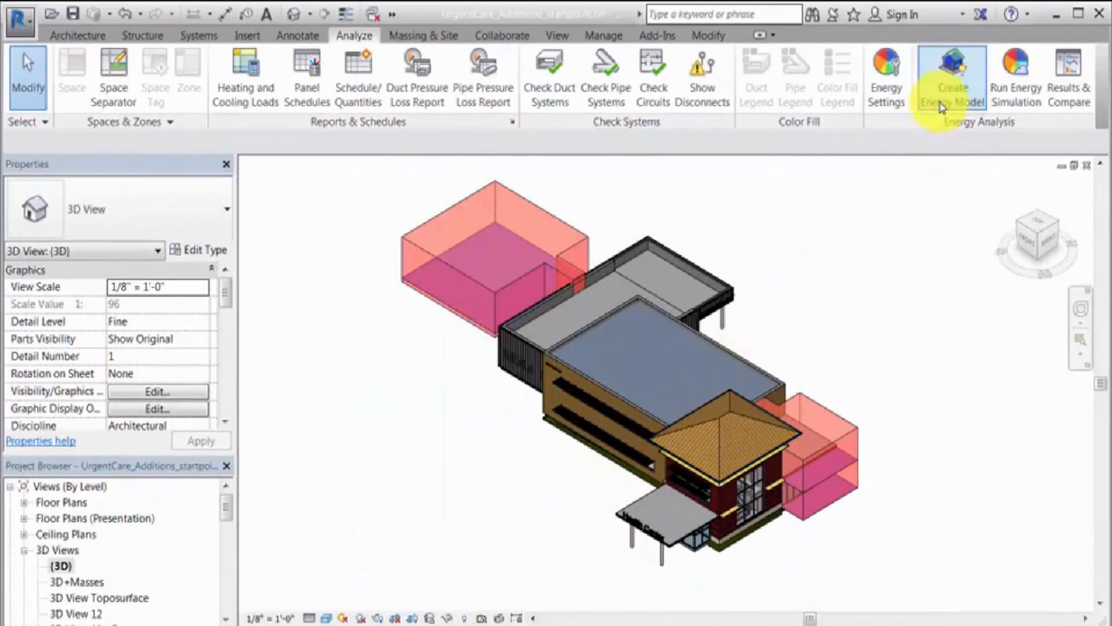
Step: Create the energy analytical model and choose Continue working instead of running a simulation
left_click(953, 67)
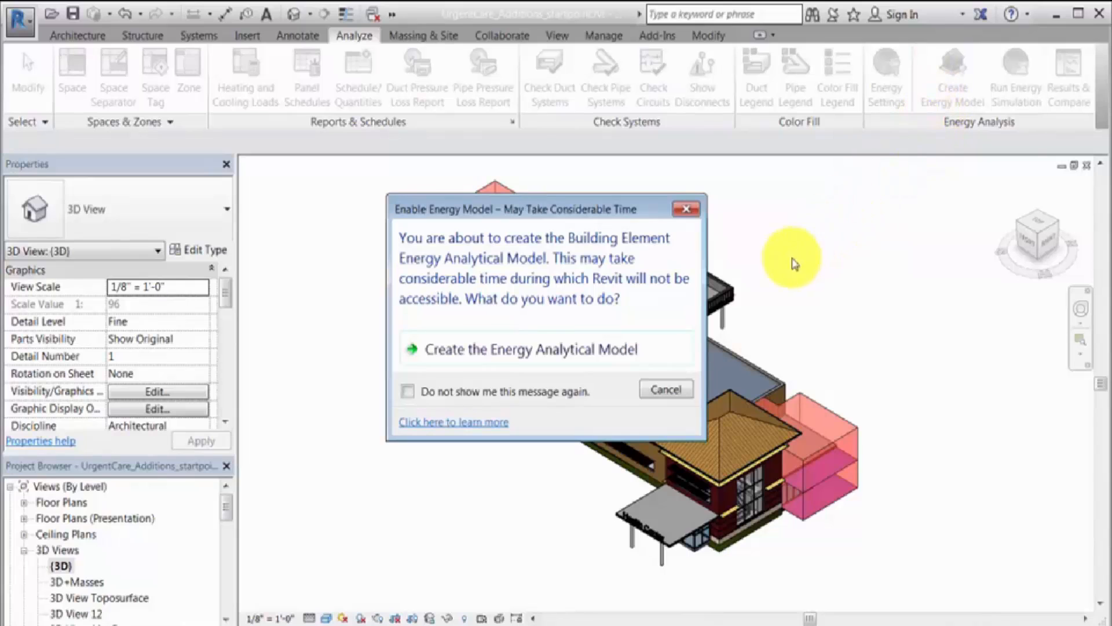
mouse_move(671, 350)
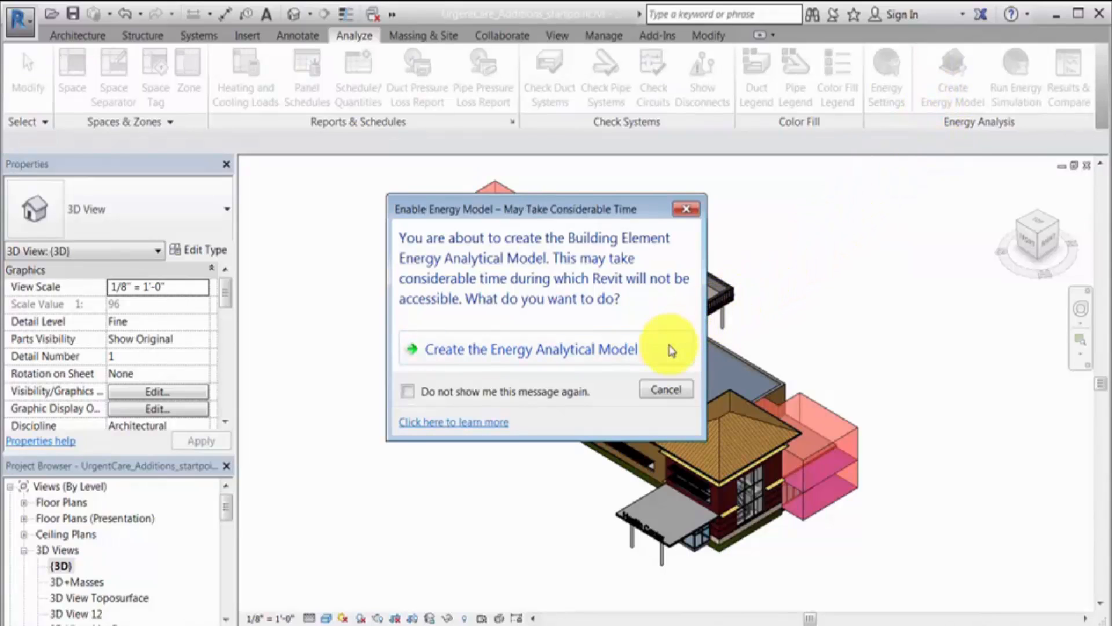
left_click(528, 349)
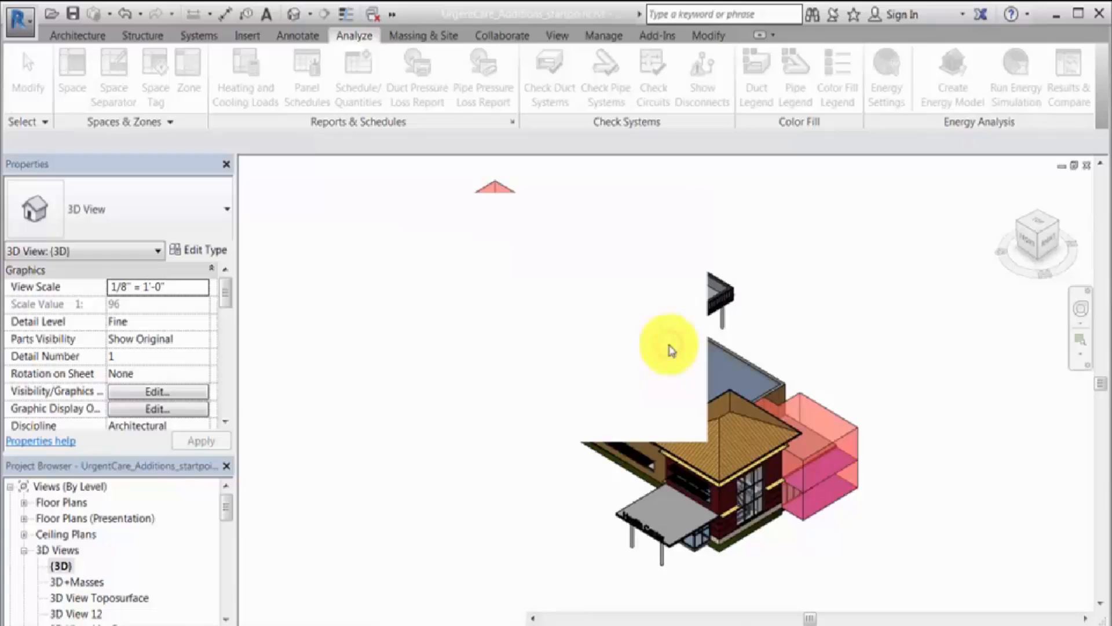
left_click(952, 78)
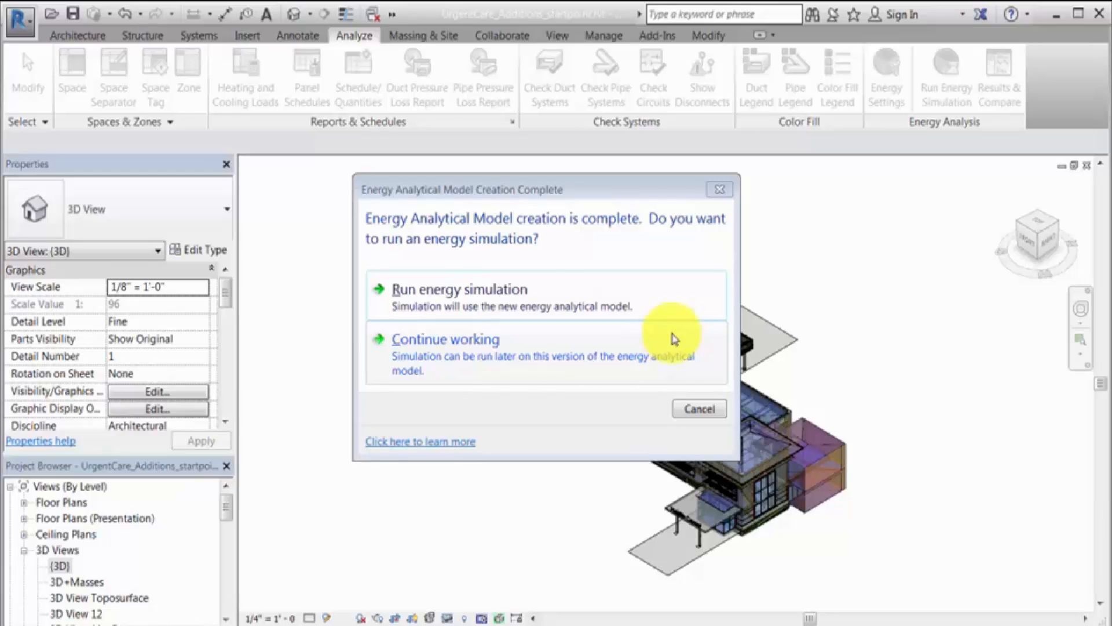
left_click(445, 338)
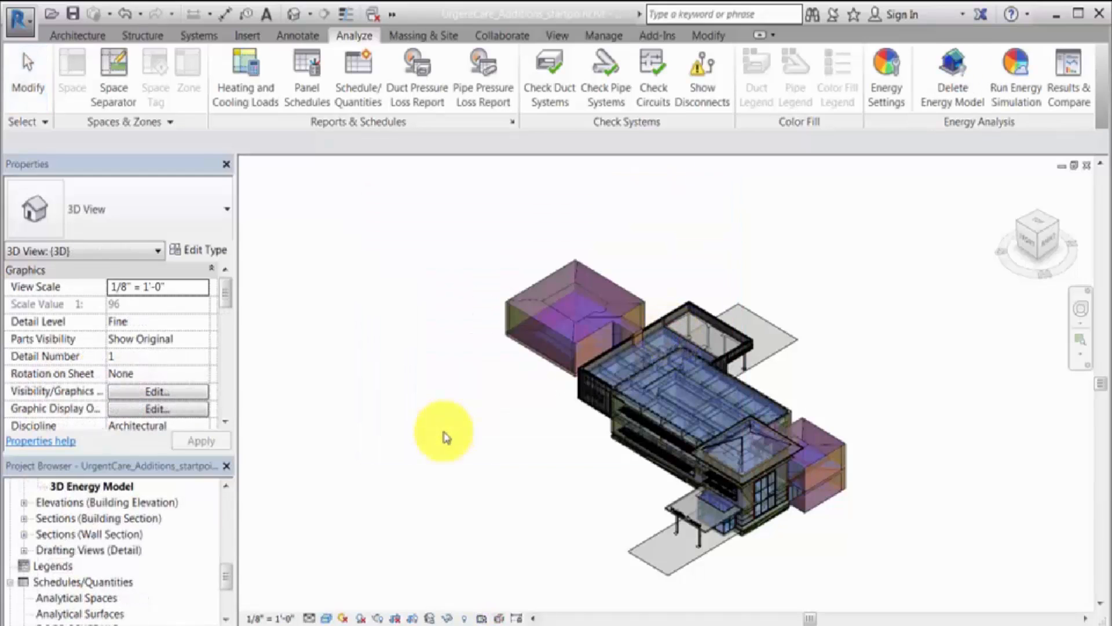